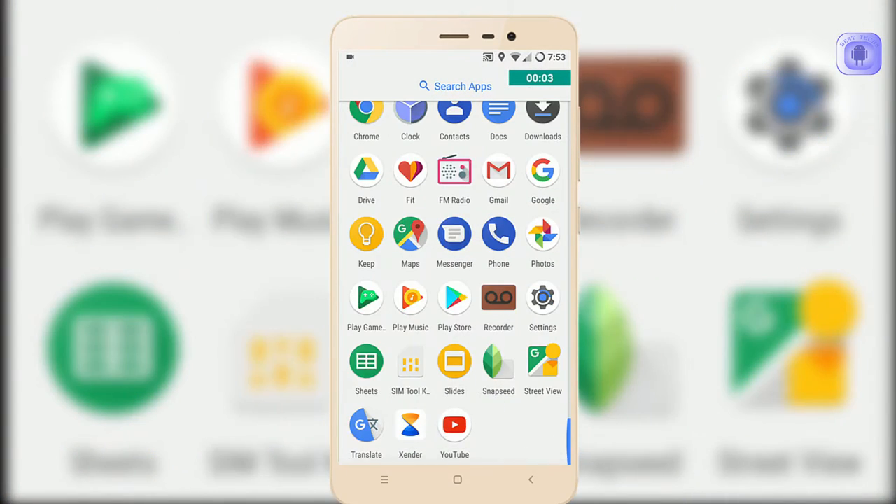
- View the Android and LineageOS versions in About phone, then record and play back a flower video
{"action": "left_click", "coordinate": [543, 298]}
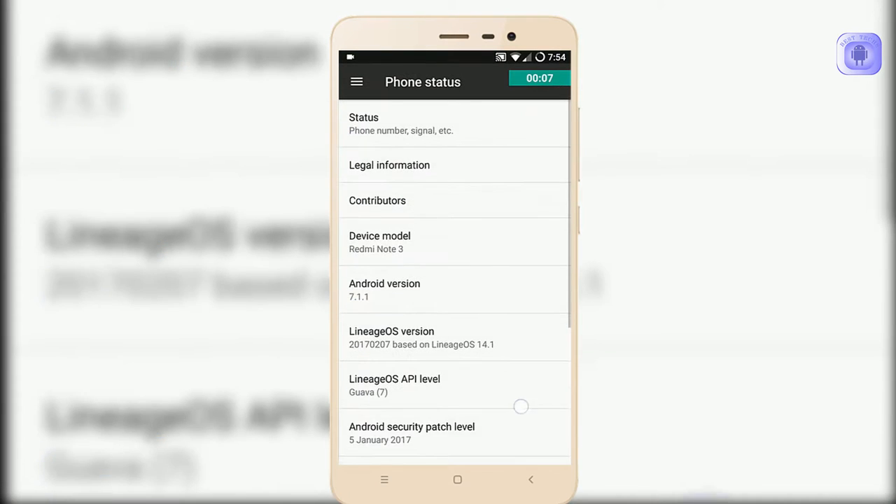
{"action": "scroll", "scroll_direction": "down", "scroll_amount": 3}
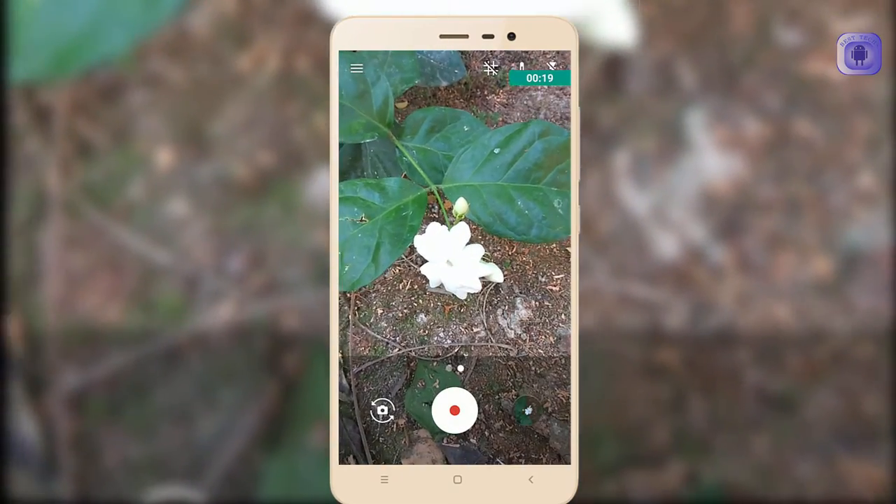
{"action": "left_click", "coordinate": [455, 410]}
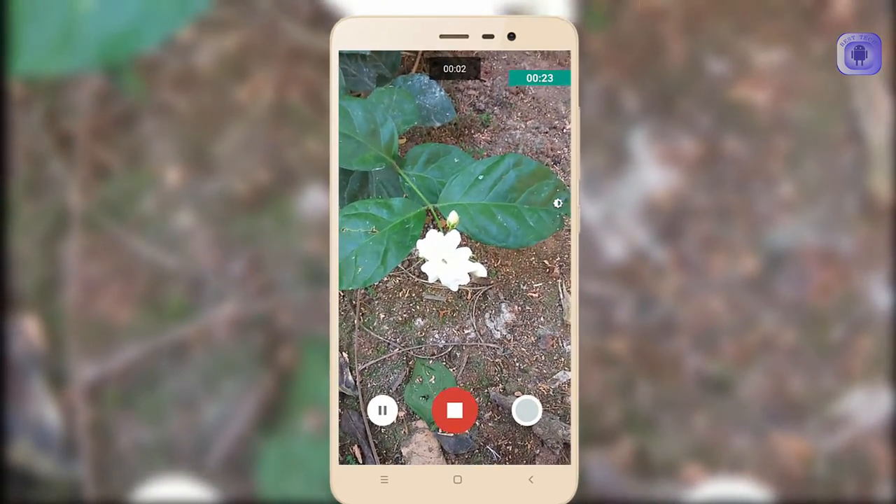
{"action": "left_click", "coordinate": [455, 410]}
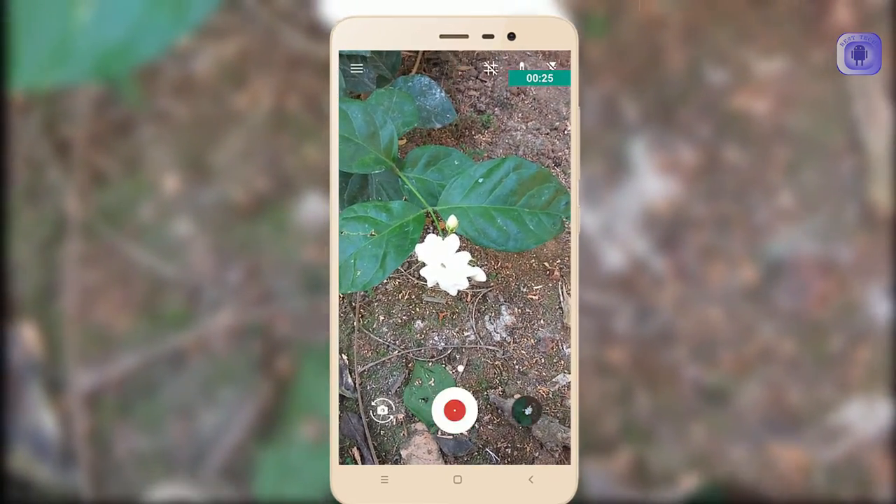
{"action": "left_click", "coordinate": [454, 410]}
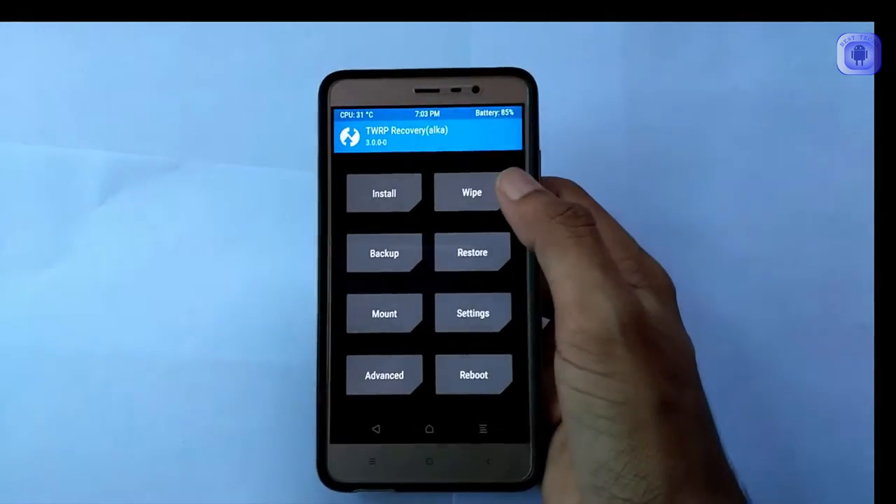
- Run a factory reset from TWRP's Wipe menu and return to the main recovery menu
{"action": "left_click", "coordinate": [471, 194]}
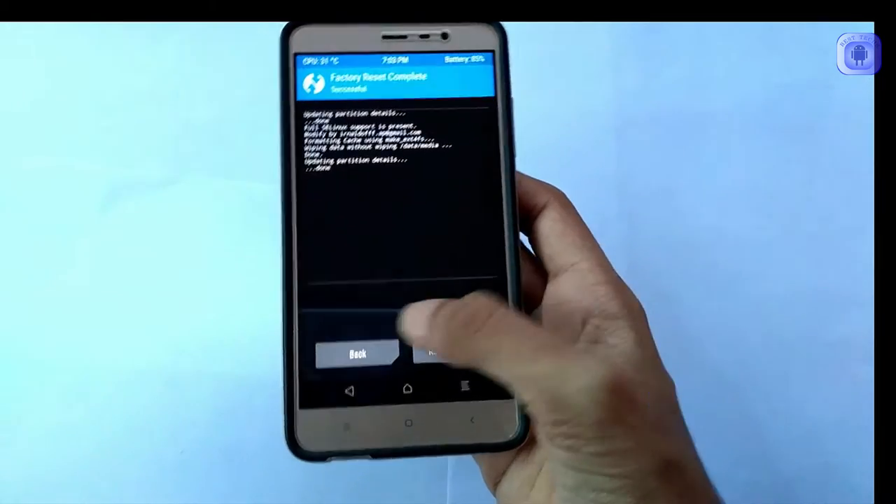
{"action": "left_click", "coordinate": [357, 354]}
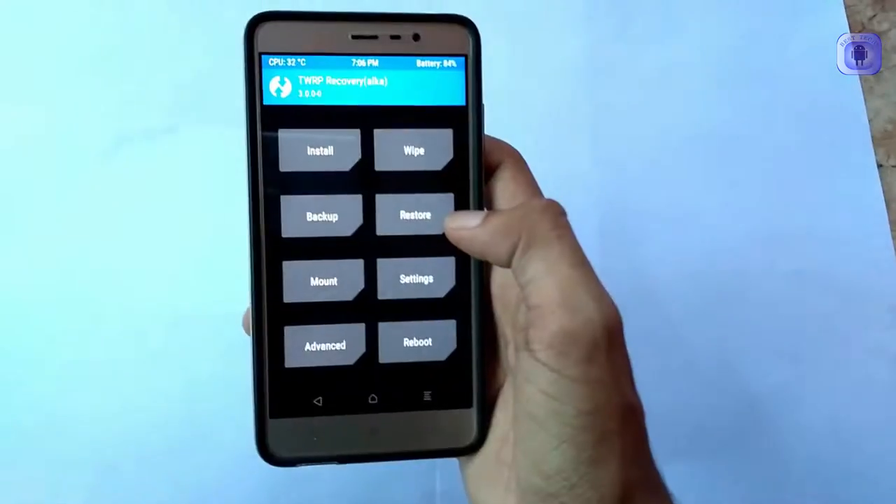
- Select the 20170207 PIXEL ROM zip from the external SD card for installation
{"action": "left_click", "coordinate": [320, 150]}
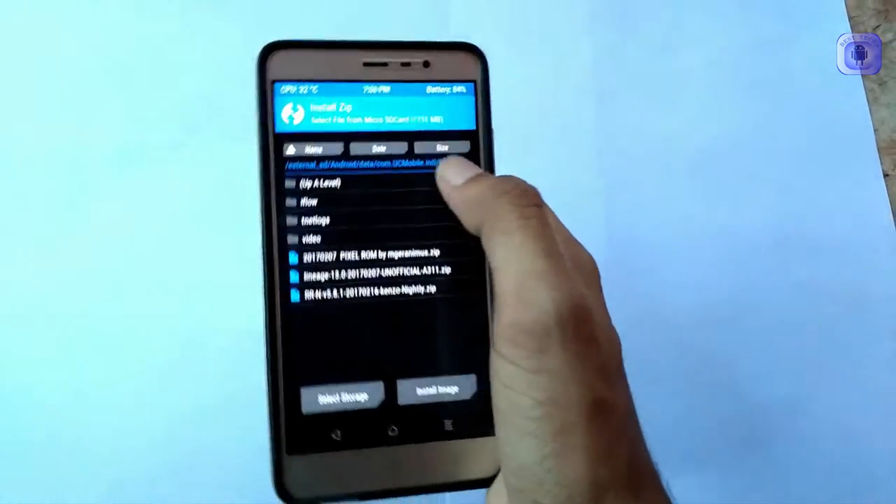
{"action": "left_click", "coordinate": [343, 395]}
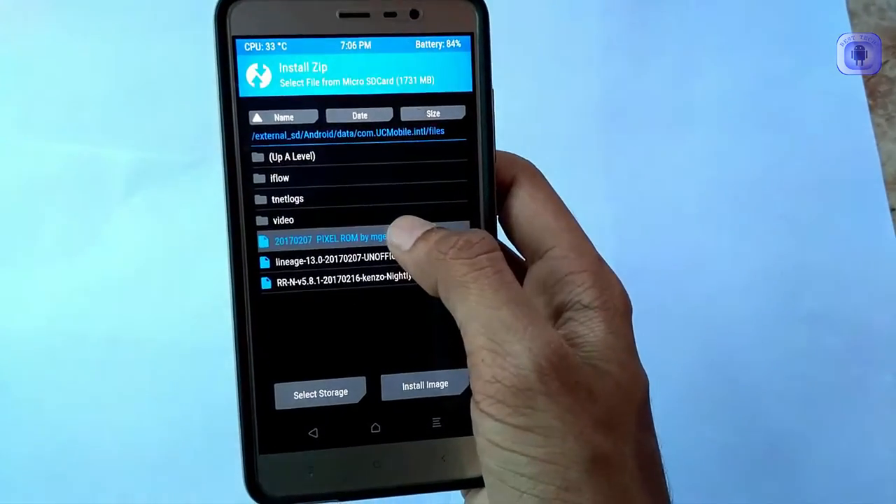
{"action": "left_click", "coordinate": [336, 239]}
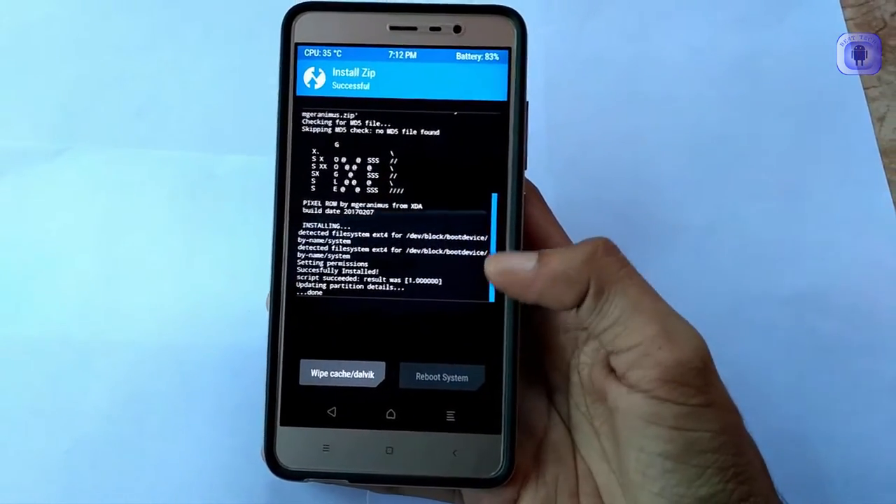
- Flash the PIXEL ROM zip, wipe cache/dalvik, and reboot into the new system
{"action": "left_click", "coordinate": [441, 376]}
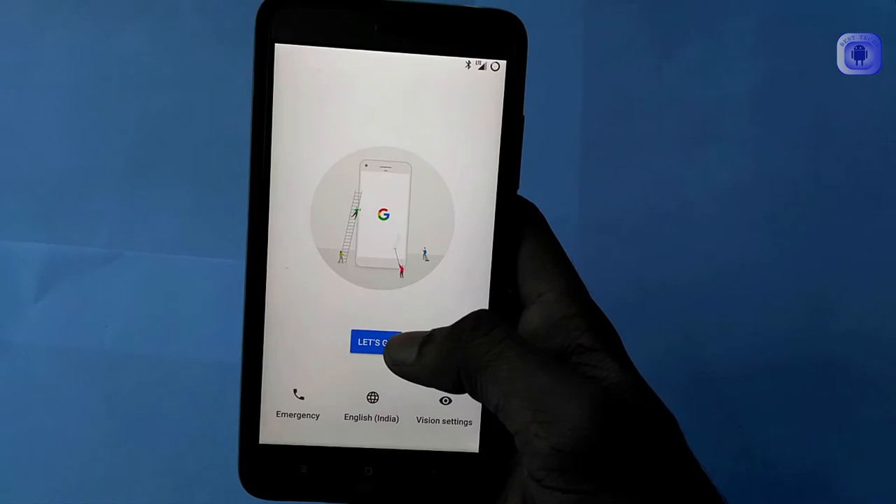
- Get past the welcome screen, list all Wi-Fi networks, and select the home network
{"action": "left_click", "coordinate": [373, 343]}
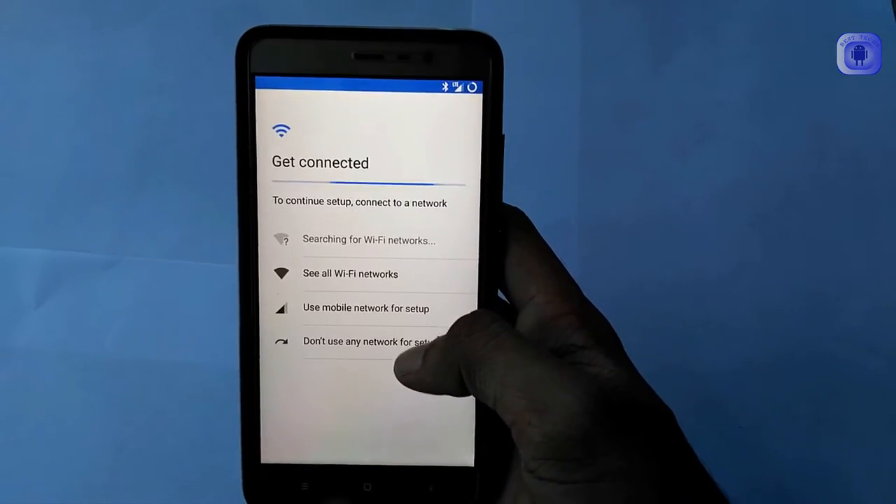
{"action": "left_click", "coordinate": [362, 341]}
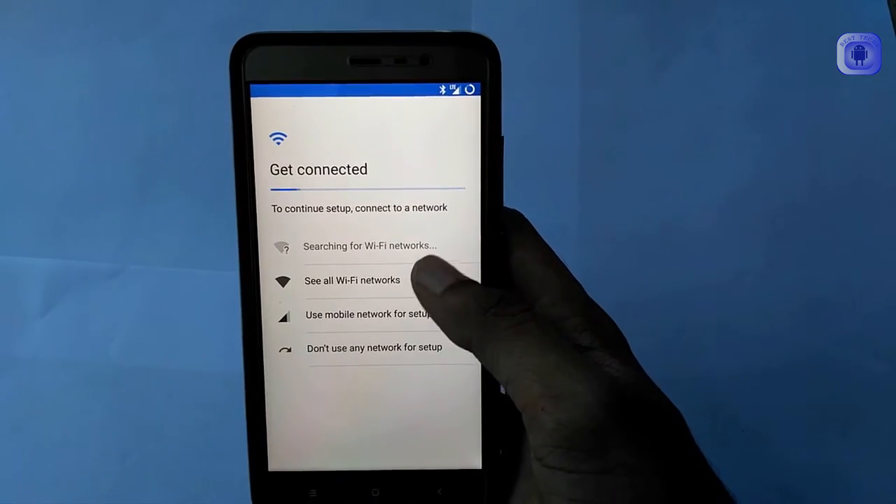
{"action": "left_click", "coordinate": [352, 280]}
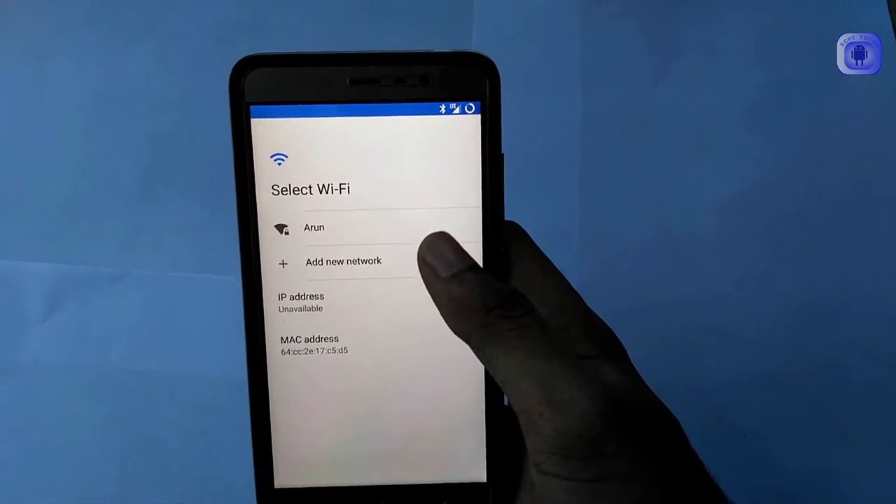
{"action": "left_click", "coordinate": [314, 227]}
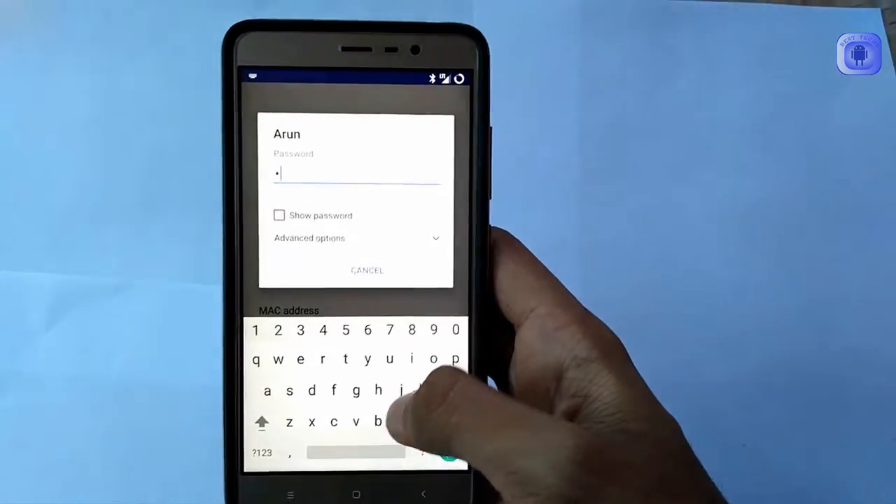
- Enter the home Wi-Fi password and connect to the network
{"action": "type", "text": "d"}
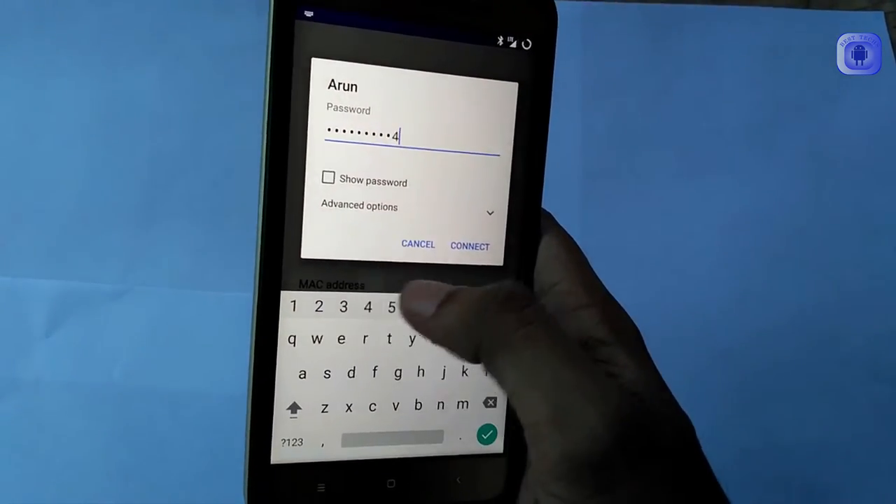
{"action": "left_click", "coordinate": [469, 245]}
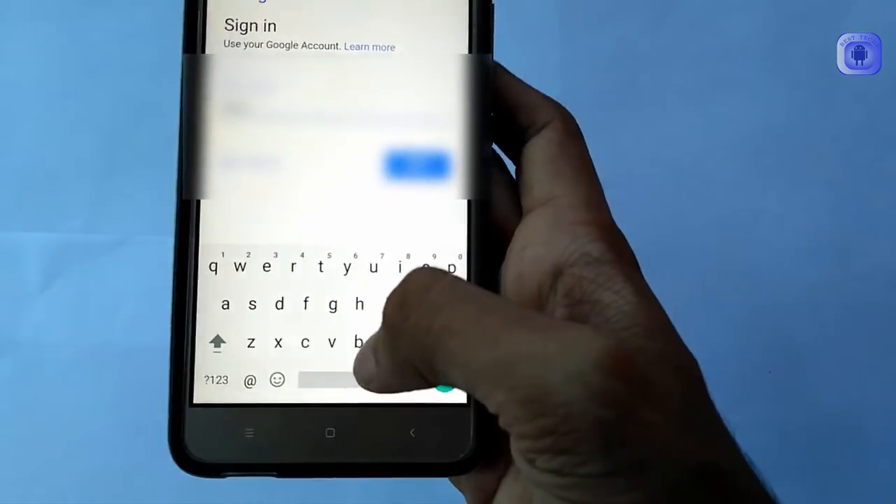
- Sign in with a Google account and accept its terms with I AGREE
{"action": "left_click", "coordinate": [216, 380]}
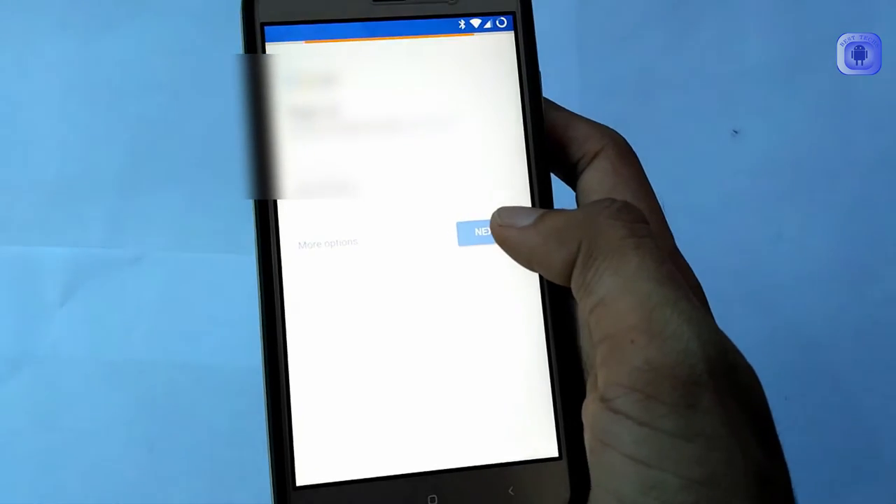
{"action": "left_click", "coordinate": [482, 231]}
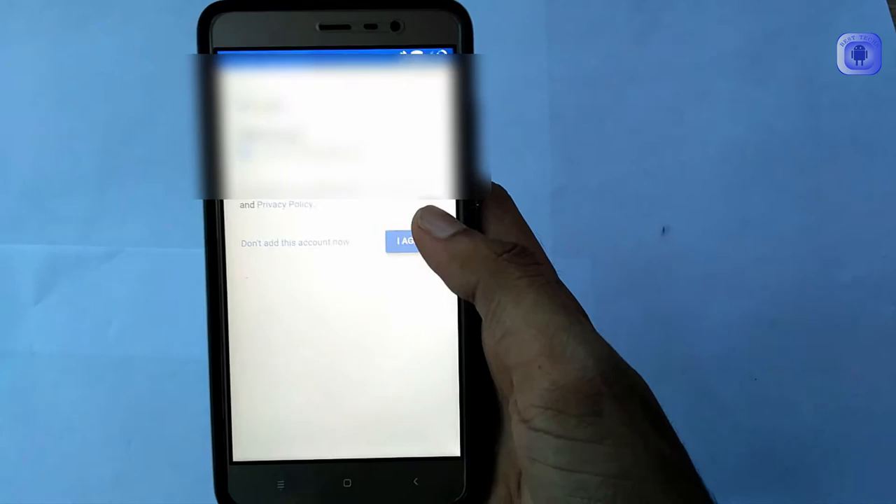
{"action": "left_click", "coordinate": [409, 242]}
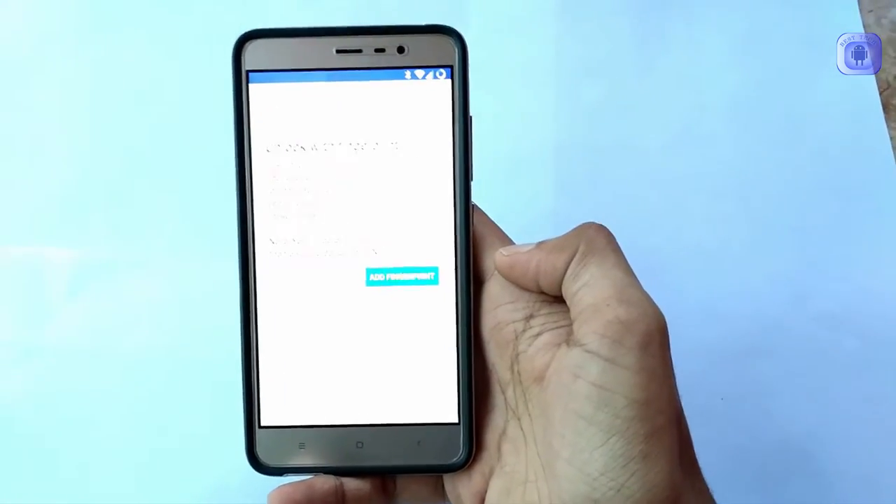
- Add a fingerprint with a Z-shaped backup pattern and pass the Find the sensor step
{"action": "left_click", "coordinate": [401, 276]}
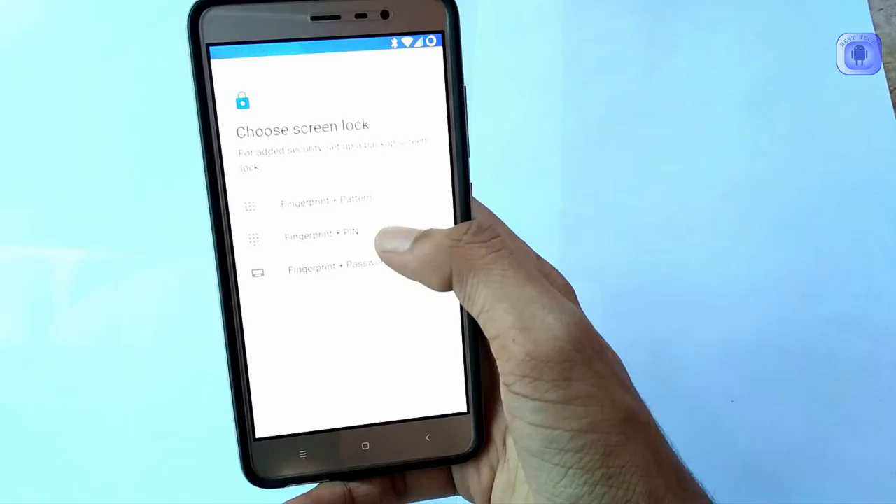
{"action": "left_click", "coordinate": [325, 198]}
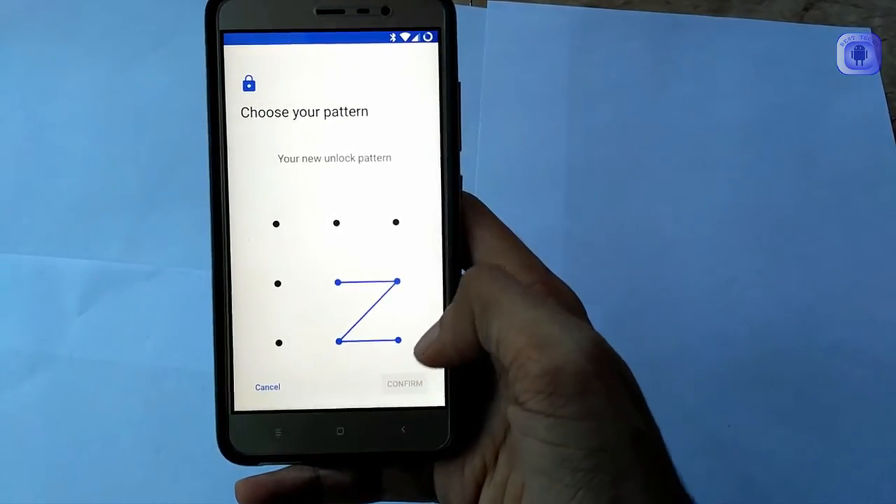
{"action": "left_click", "coordinate": [404, 384]}
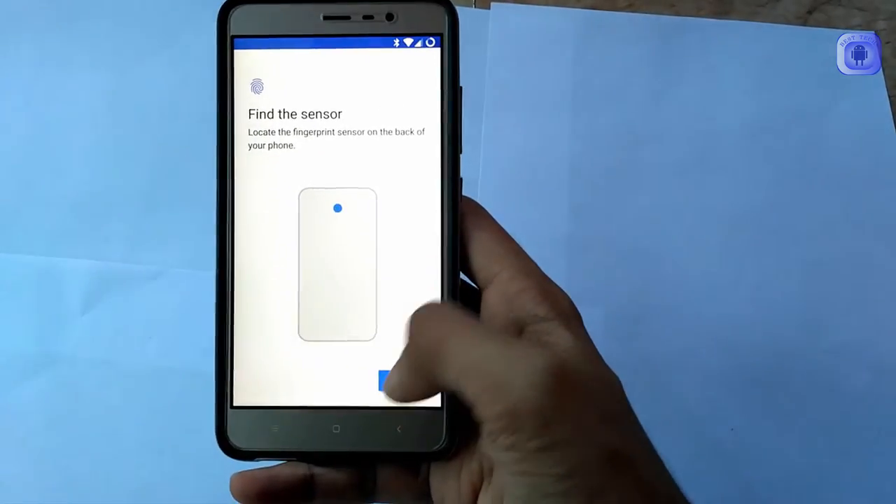
{"action": "left_click", "coordinate": [392, 380]}
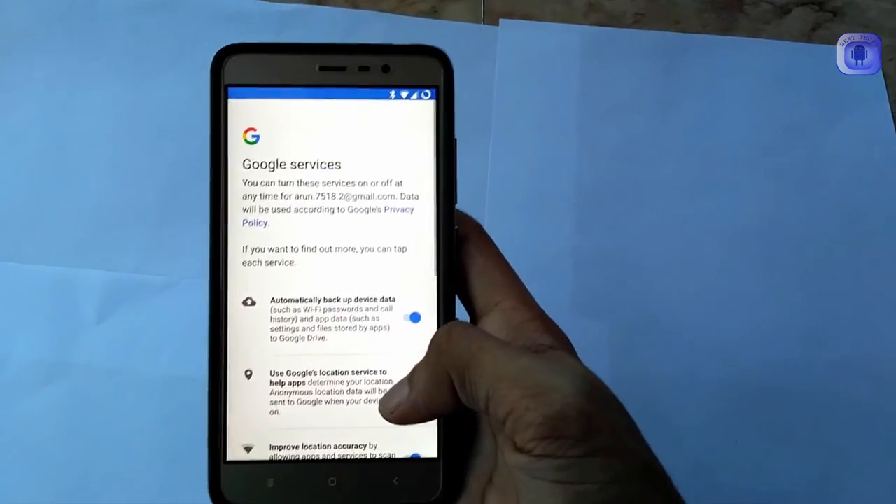
- Review the Google services toggles and accept them with Next
{"action": "scroll", "scroll_direction": "down", "scroll_amount": 3}
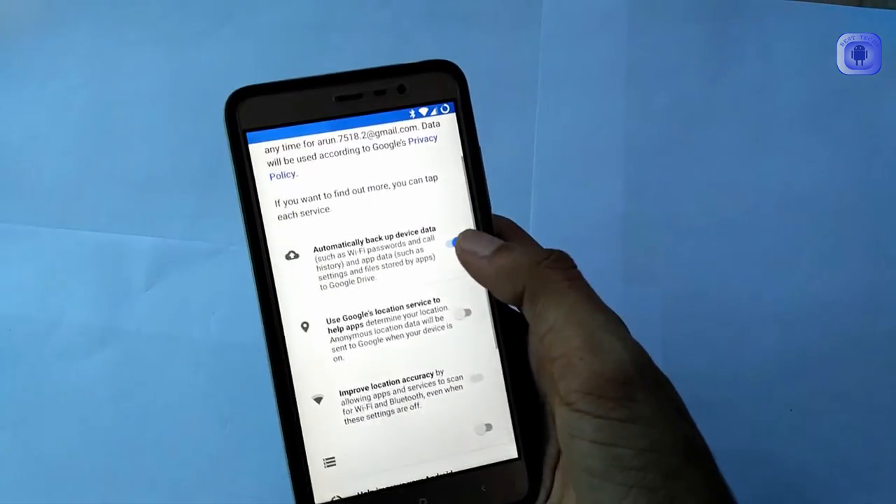
{"action": "scroll", "scroll_direction": "down", "scroll_amount": 3}
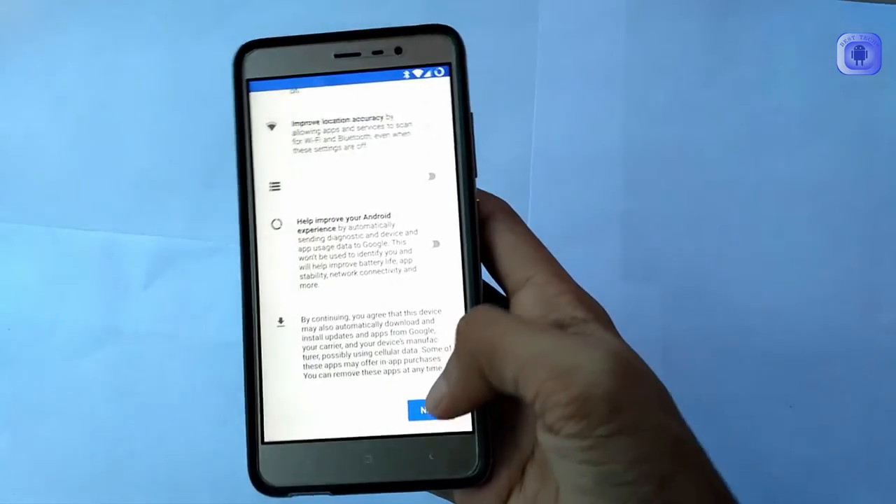
{"action": "left_click", "coordinate": [427, 411]}
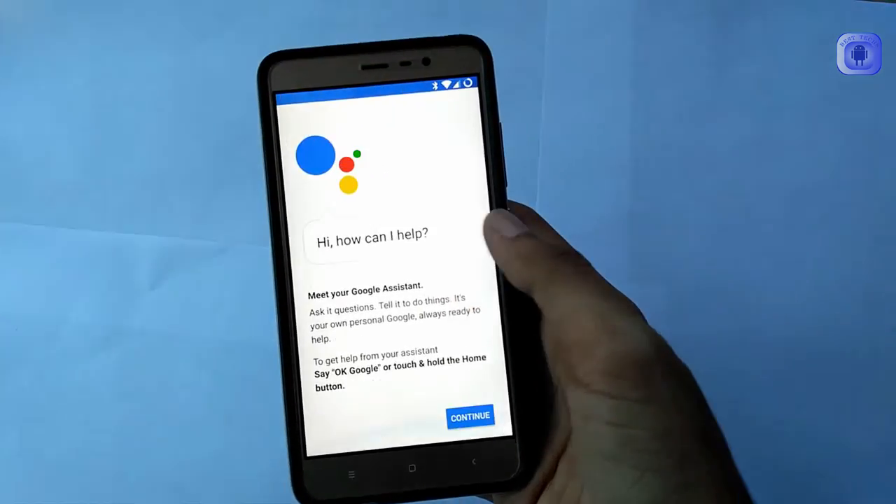
- Complete Assistant setup (activity settings, voice recognition, screen context) and finish with ALL SET
{"action": "left_click", "coordinate": [470, 416]}
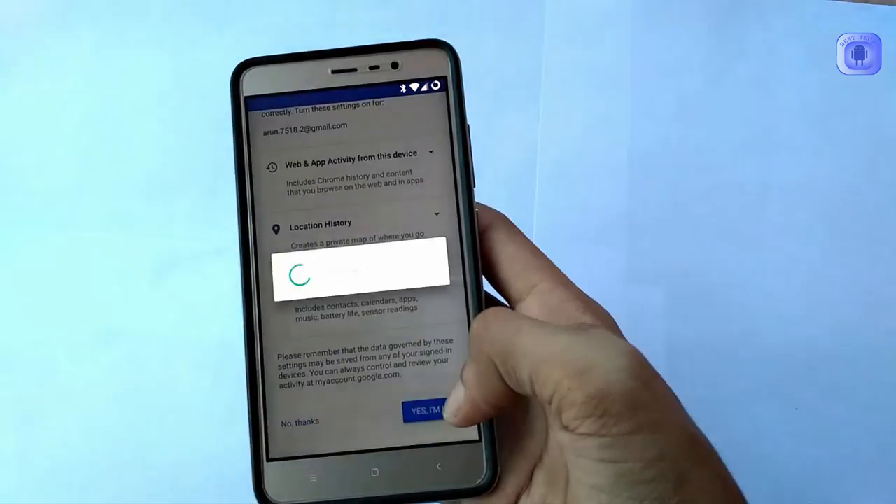
{"action": "left_click", "coordinate": [425, 412]}
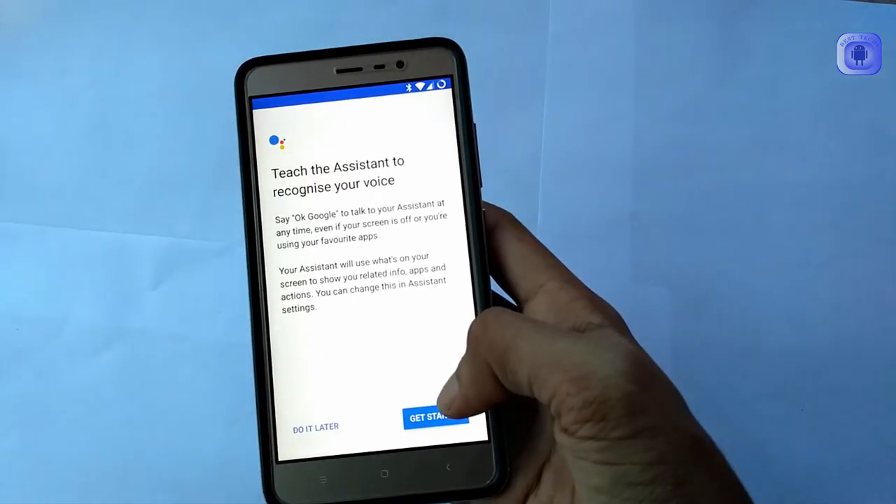
{"action": "left_click", "coordinate": [435, 417]}
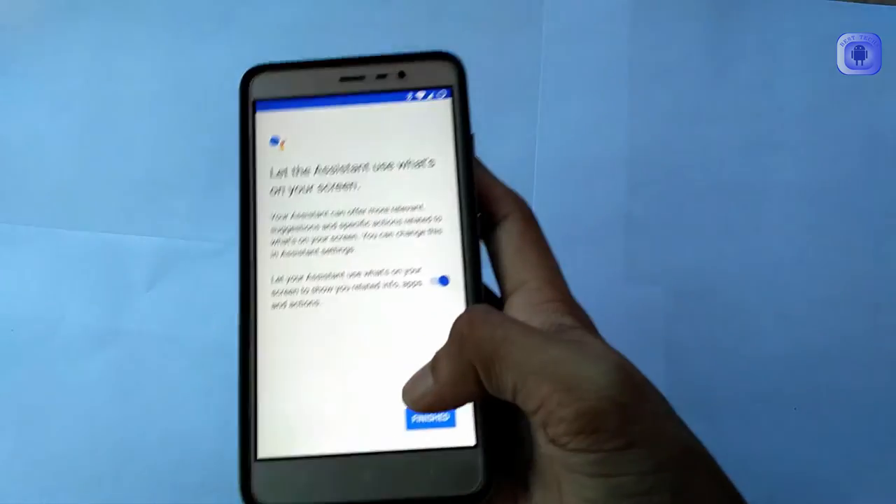
{"action": "left_click", "coordinate": [427, 418]}
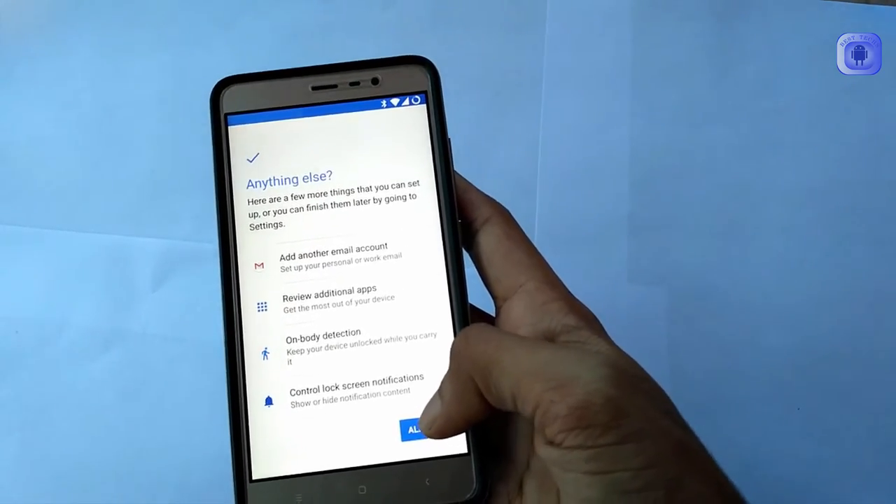
{"action": "left_click", "coordinate": [416, 430]}
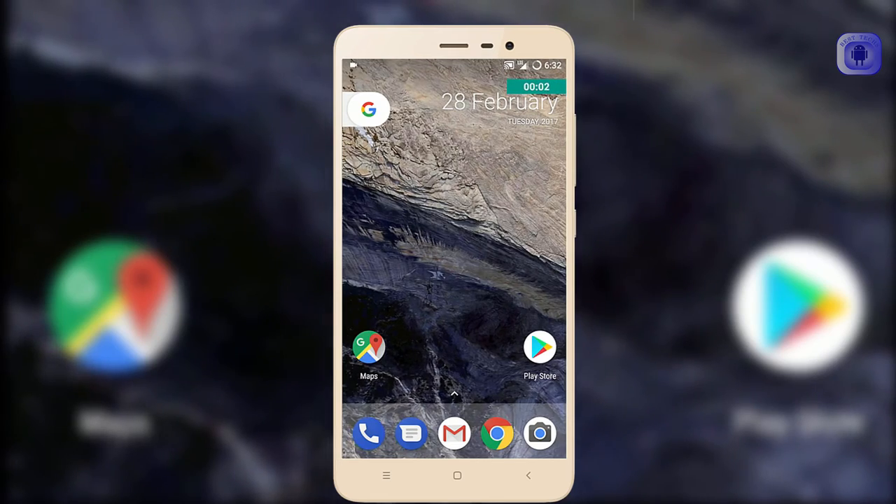
- Place a test call to 198 from the Phone app, then hang up
{"action": "left_click", "coordinate": [369, 433]}
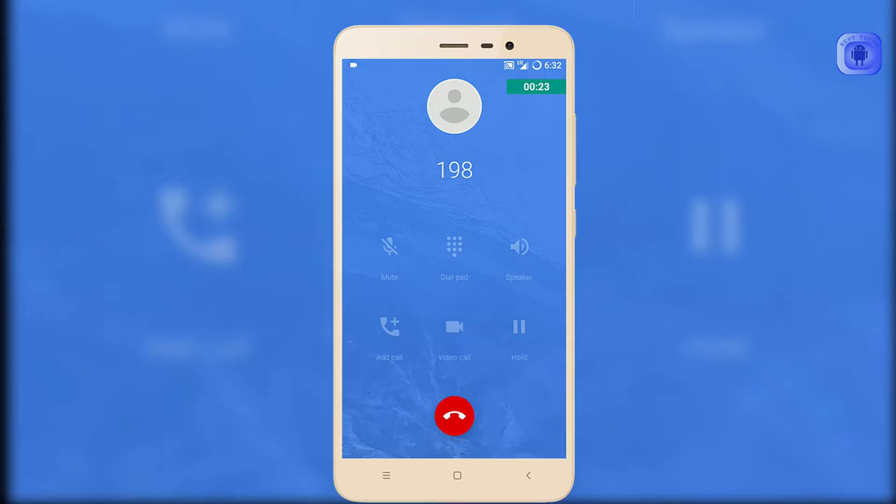
{"action": "left_click", "coordinate": [454, 416]}
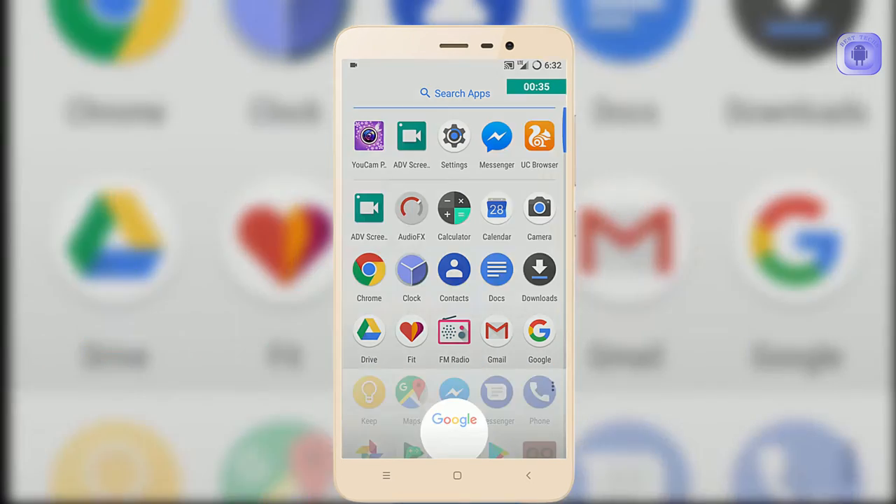
- Long-press Home to launch Google Assistant and ask "tell me about yourself"
{"action": "left_click", "coordinate": [454, 429]}
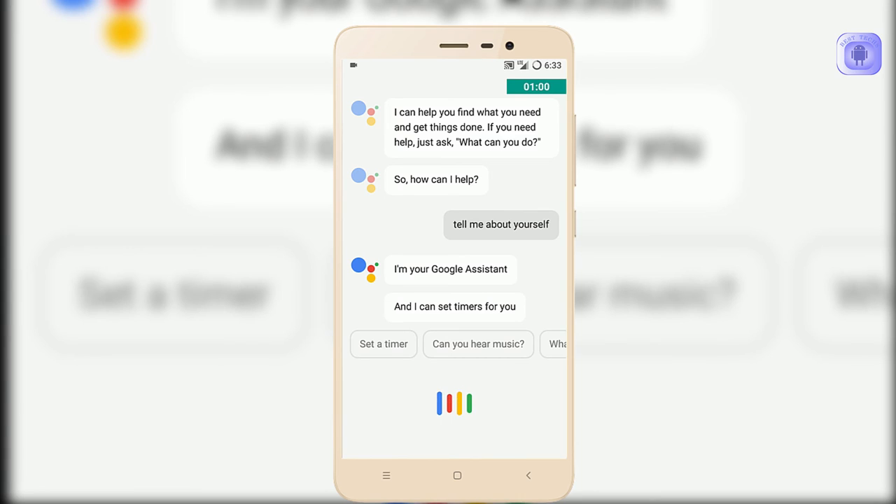
- Ask Google Assistant by voice "can you hear music"
{"action": "left_click", "coordinate": [479, 344]}
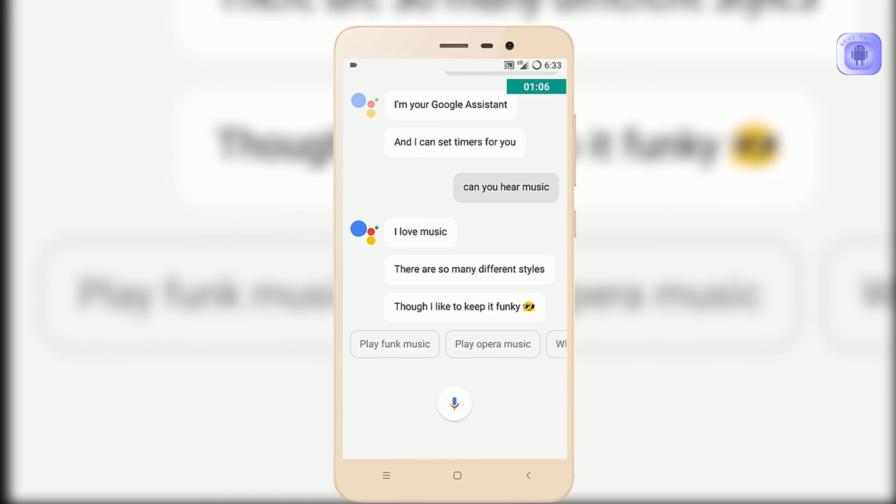
{"action": "left_click", "coordinate": [454, 403]}
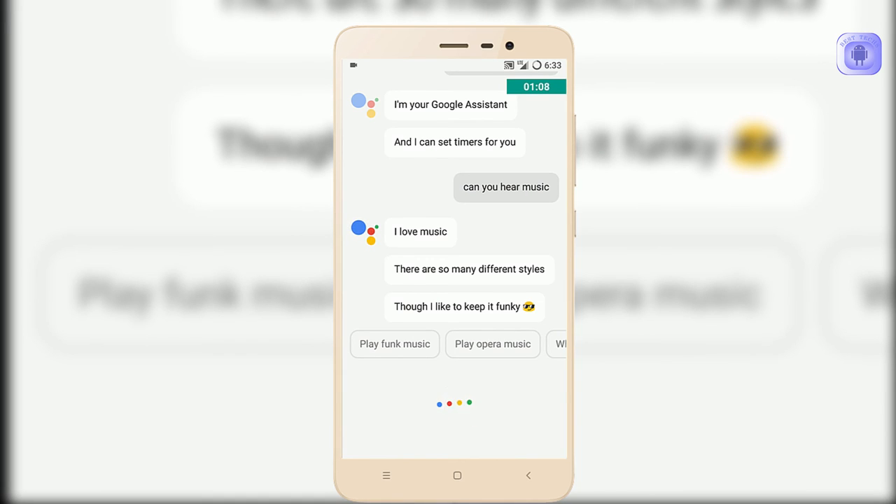